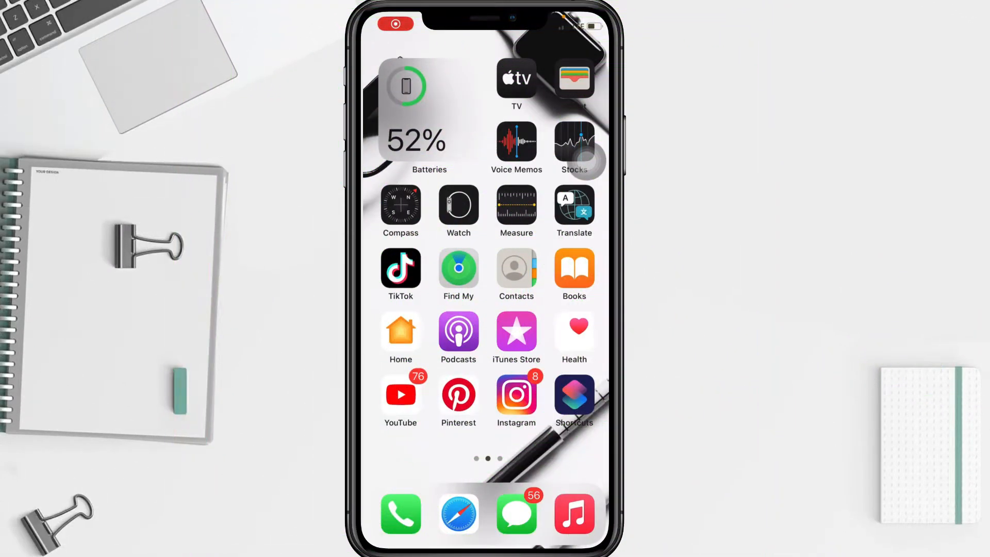
# - Swipe left through the home screen pages to reach the page with the Oculus app
pyautogui.hscroll(-3)
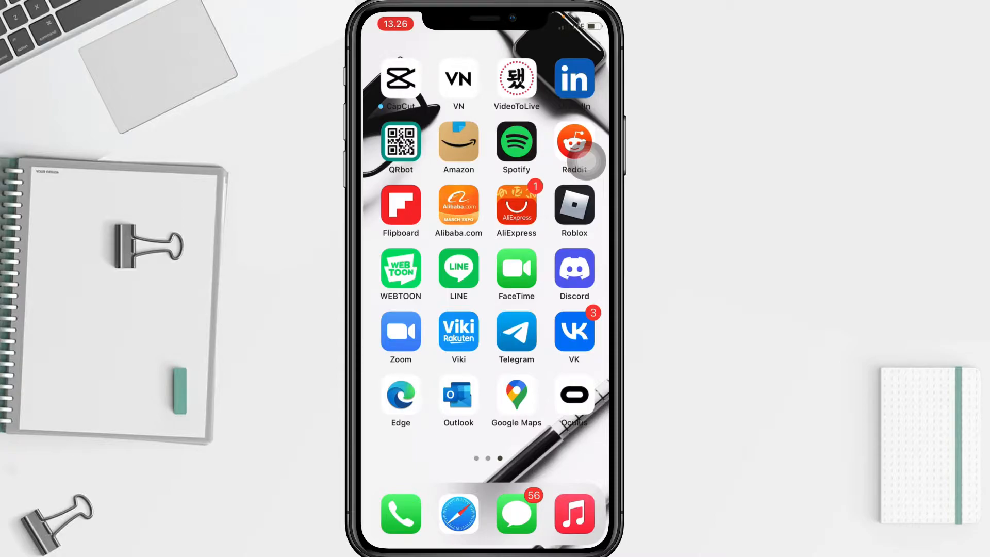
pyautogui.hscroll(-3)
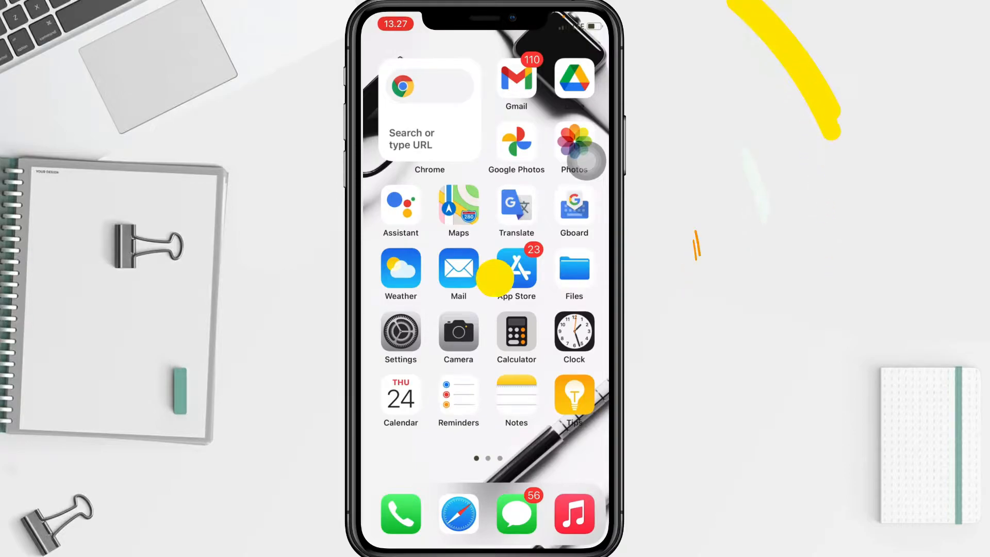
pyautogui.hscroll(-3)
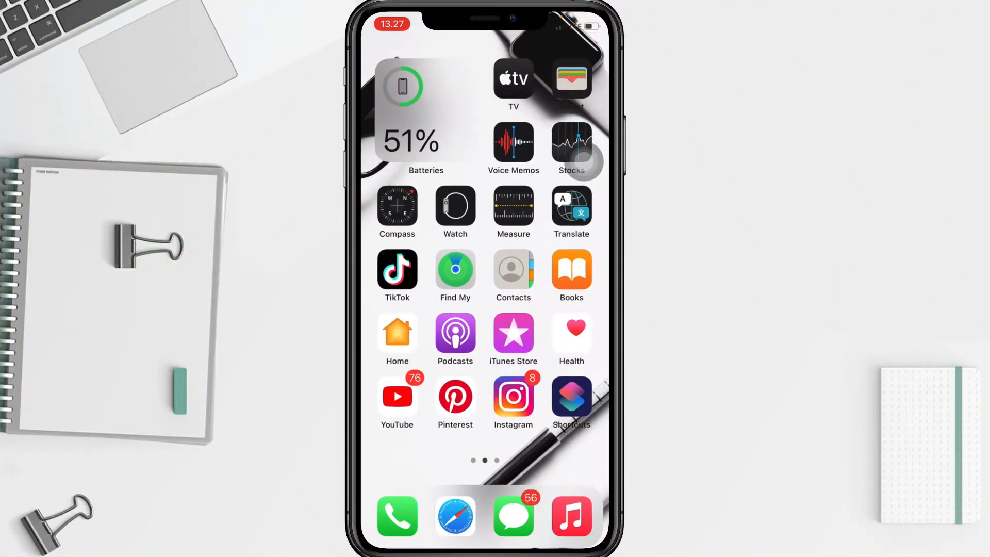
pyautogui.hscroll(-3)
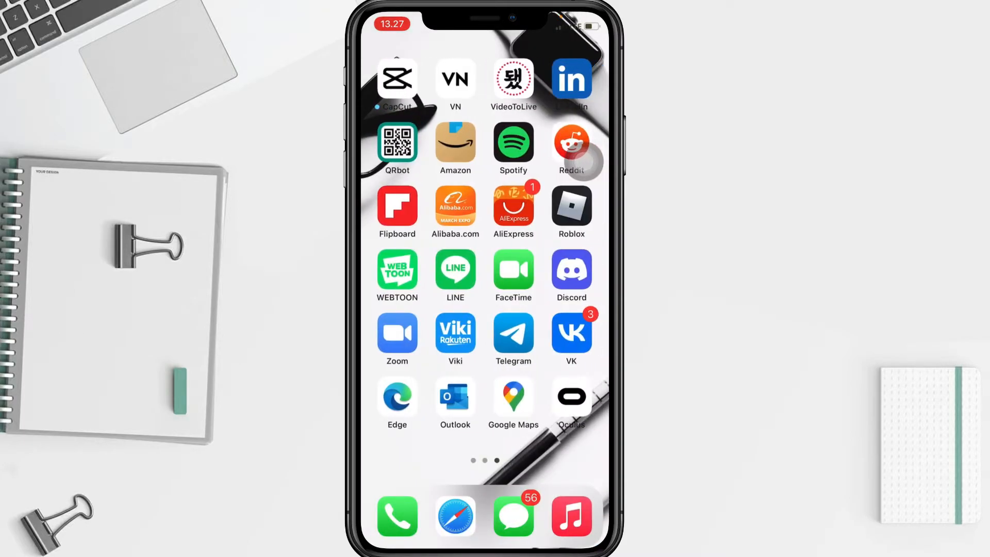
# - Launch Oculus and go through Menu and People to the add-friend search screen
pyautogui.click(572, 397)
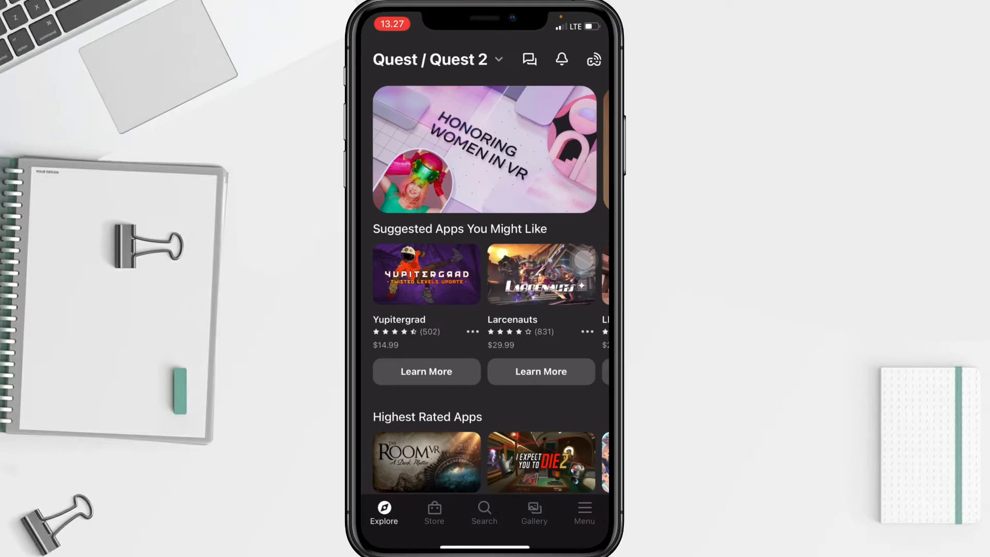
pyautogui.click(584, 508)
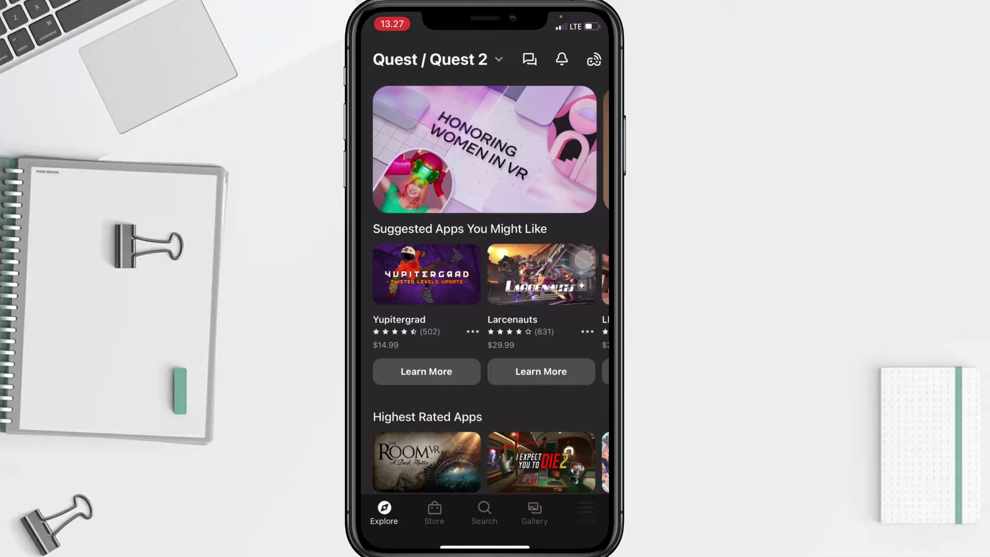
pyautogui.click(584, 509)
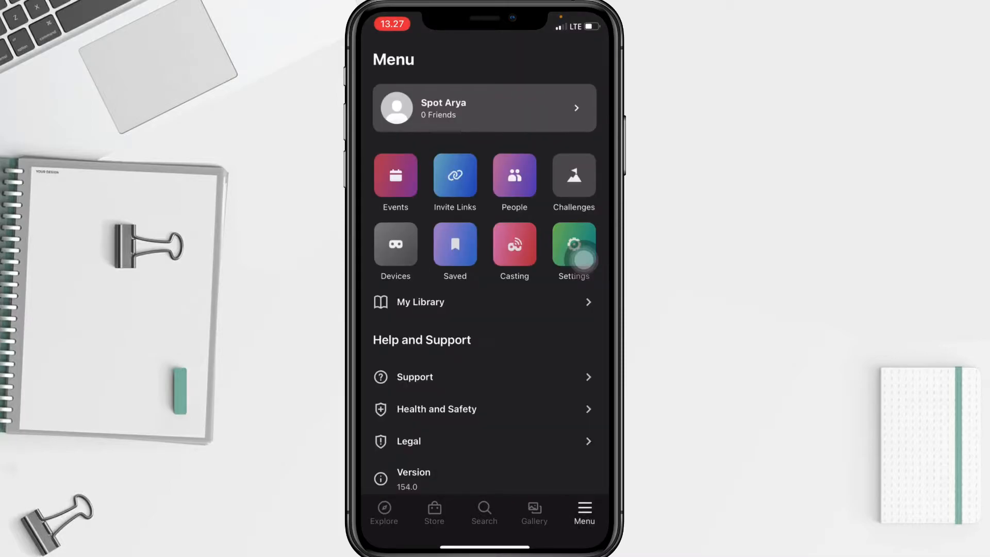
pyautogui.click(514, 176)
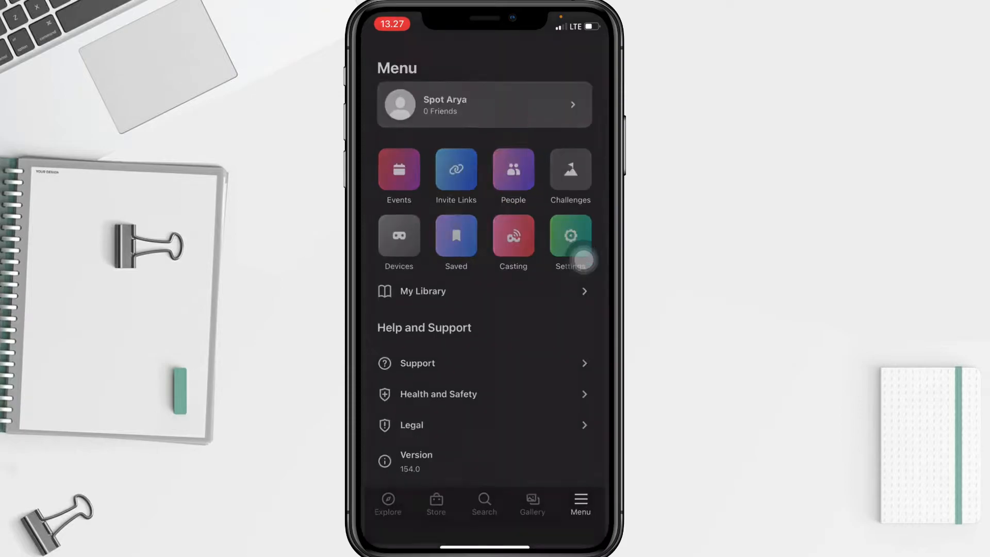
pyautogui.click(513, 169)
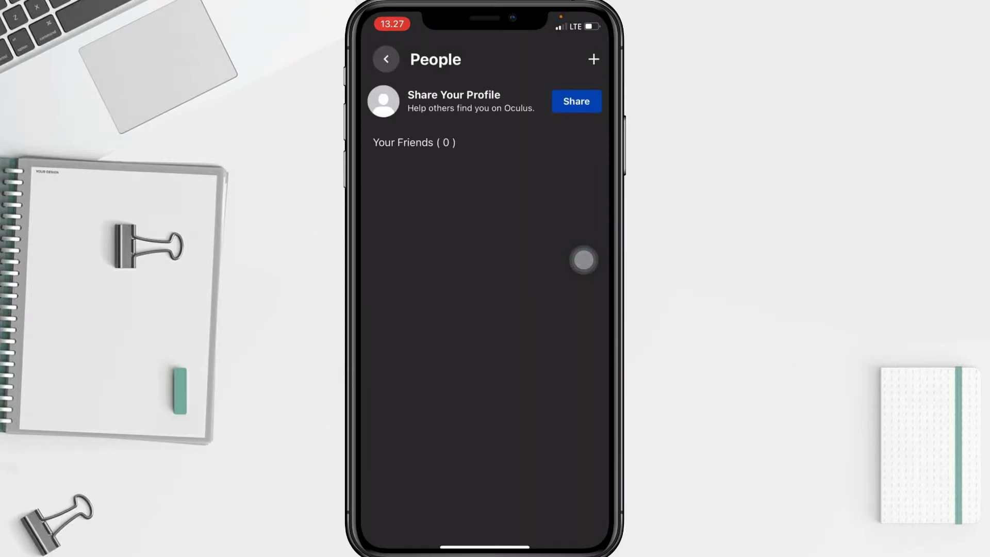
pyautogui.click(594, 60)
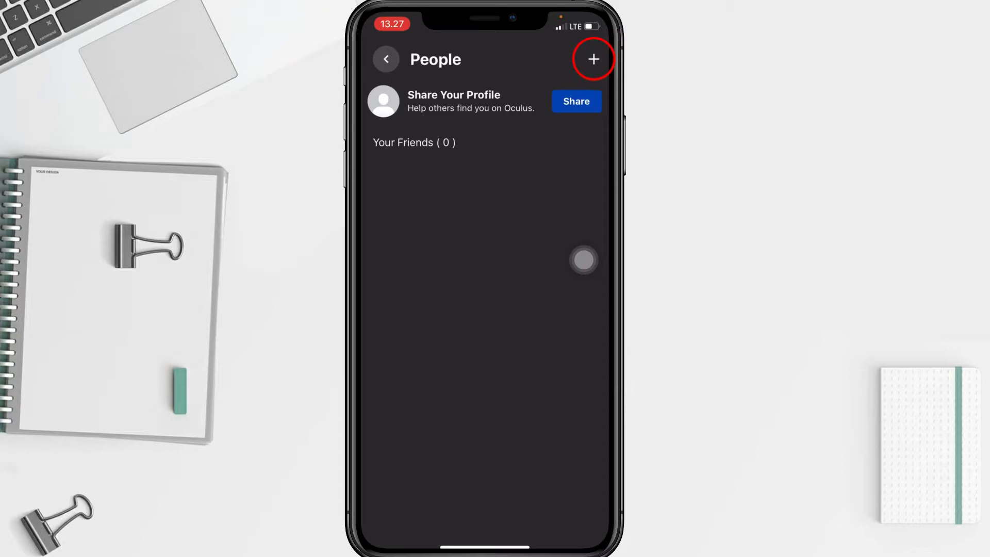
pyautogui.click(594, 59)
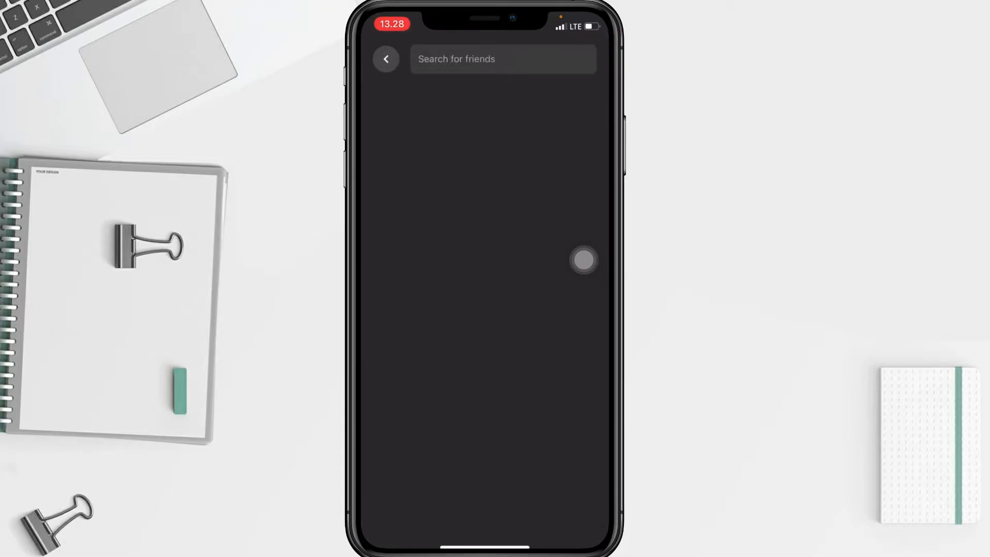
# - Search for friends named 'bryan' in the friend search field
pyautogui.click(503, 59)
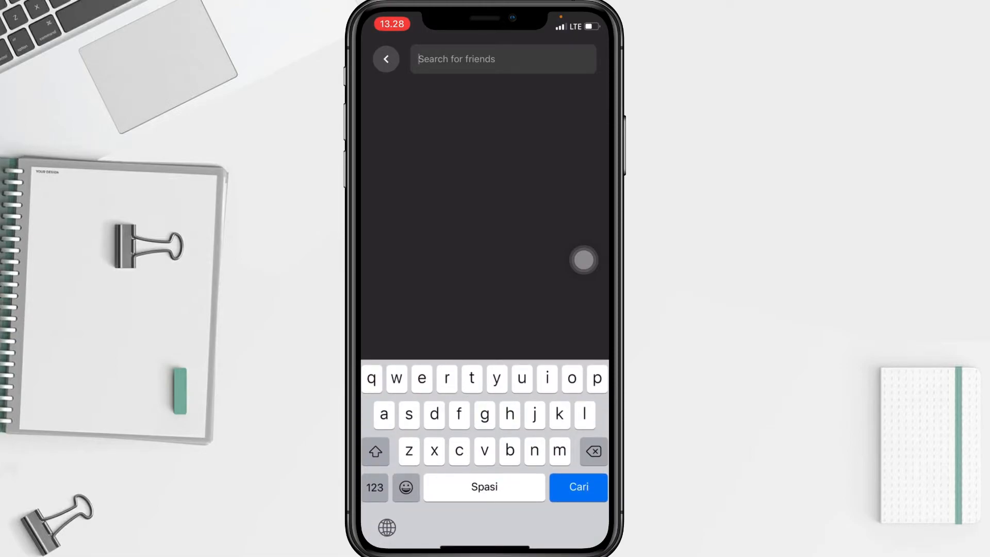
pyautogui.write('bryan')
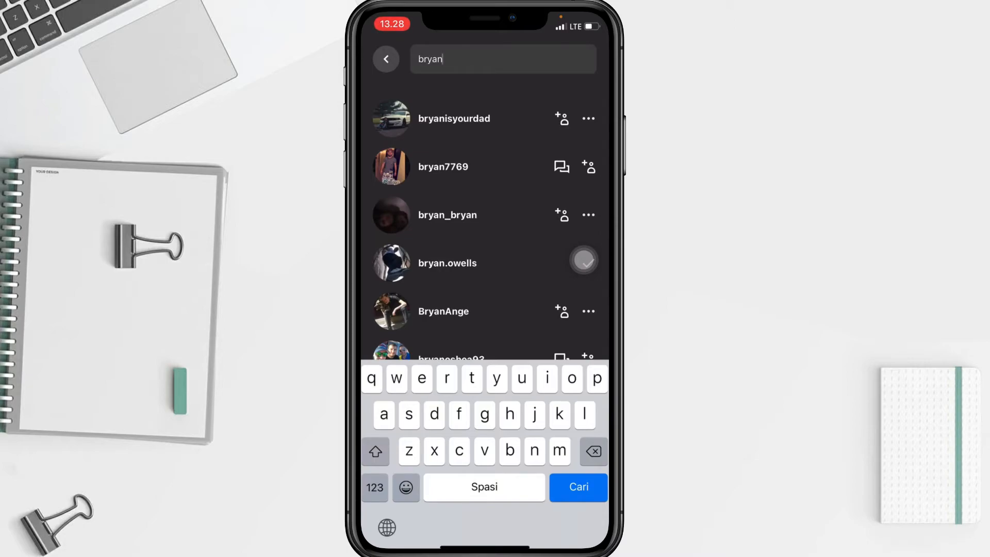
pyautogui.click(561, 167)
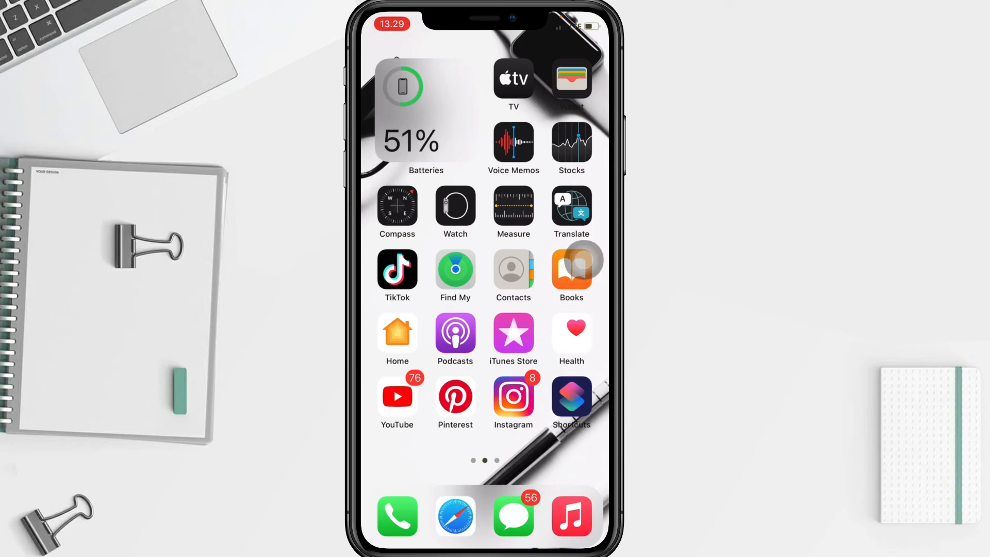
# - Swipe left past the last home screen page into the App Library
pyautogui.hscroll(-3)
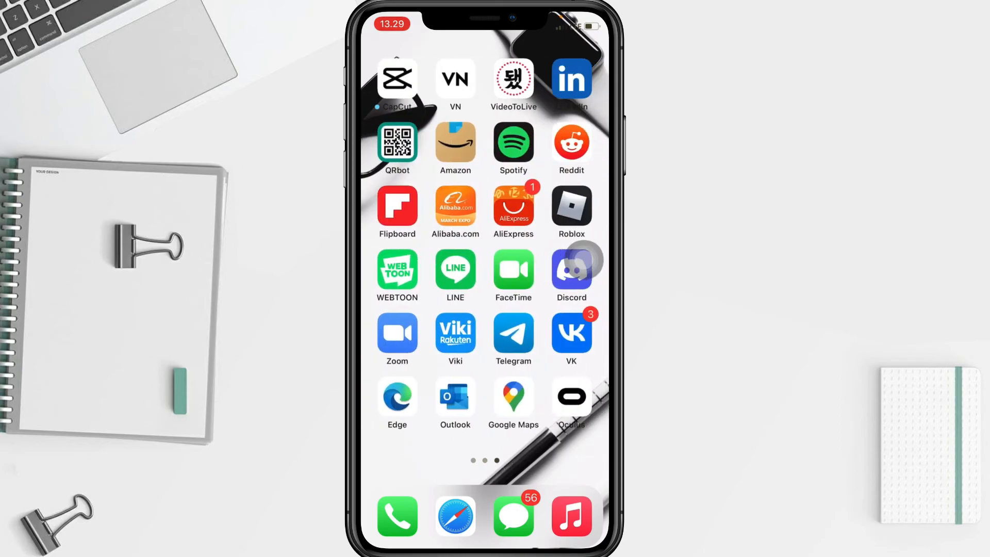
pyautogui.hscroll(-3)
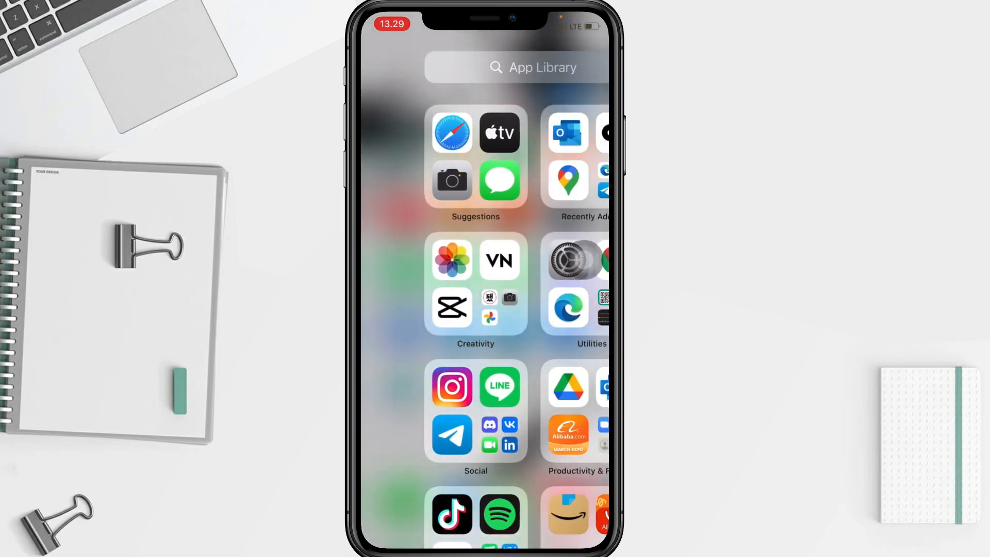